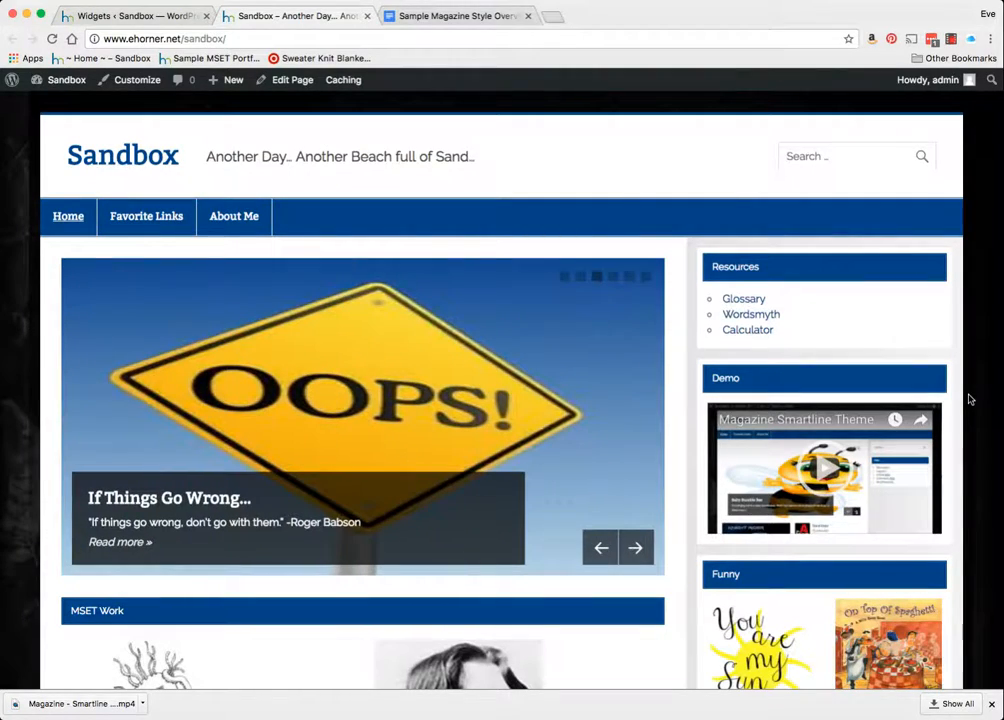
- Review the theme's General settings under Appearance > Customize > Theme Options
scroll(down, 3)
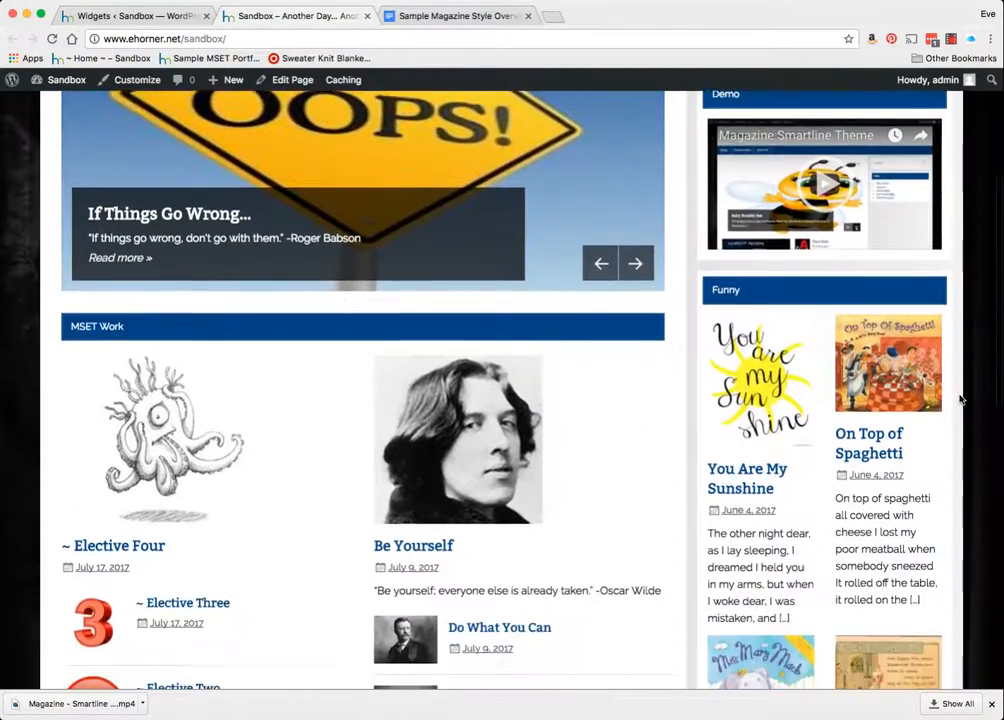
scroll(down, 3)
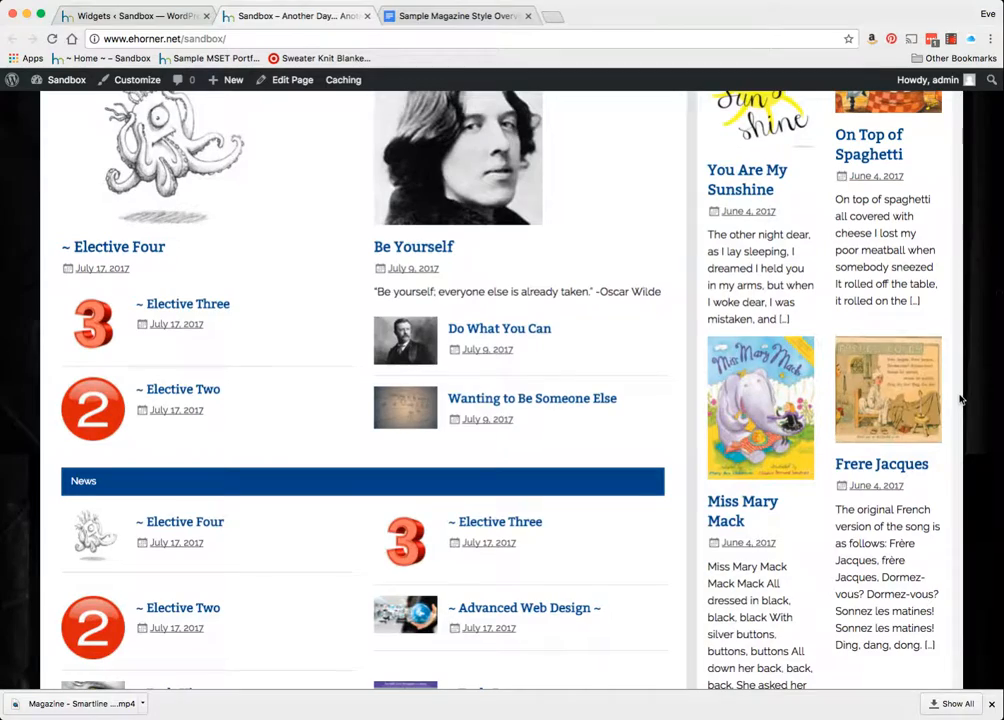
scroll(down, 3)
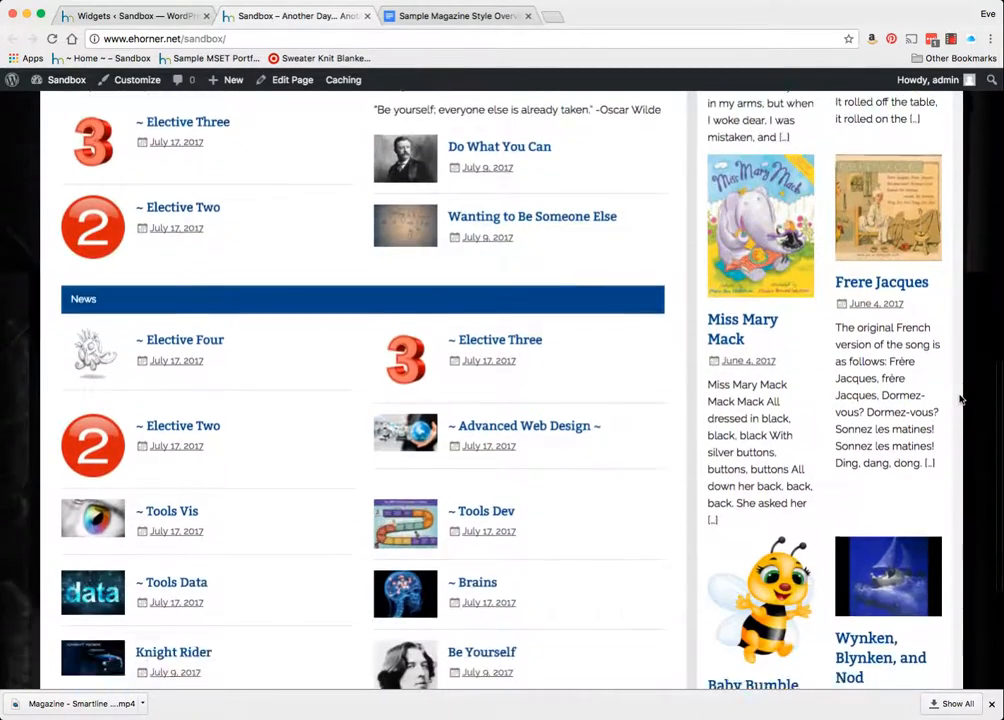
scroll(down, 3)
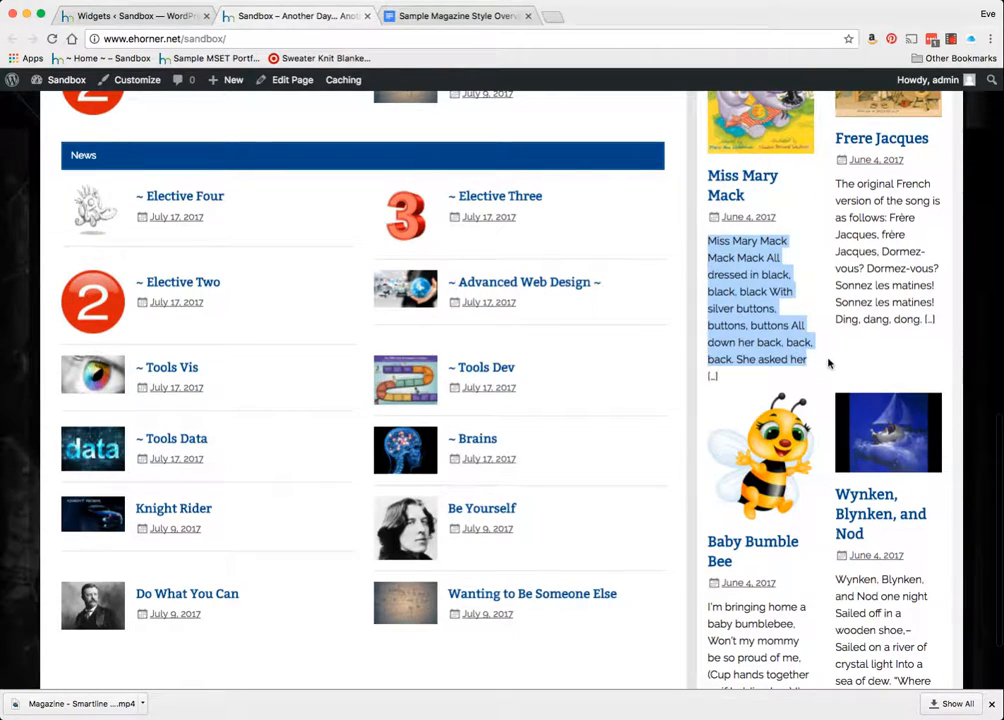
scroll(up, 3)
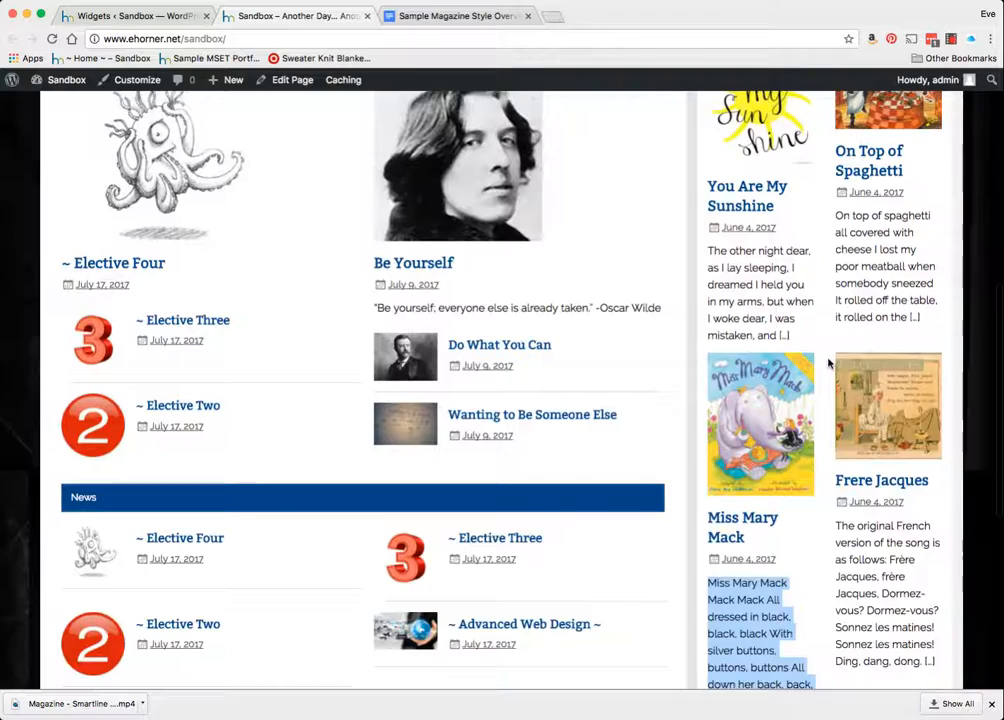
scroll(up, 3)
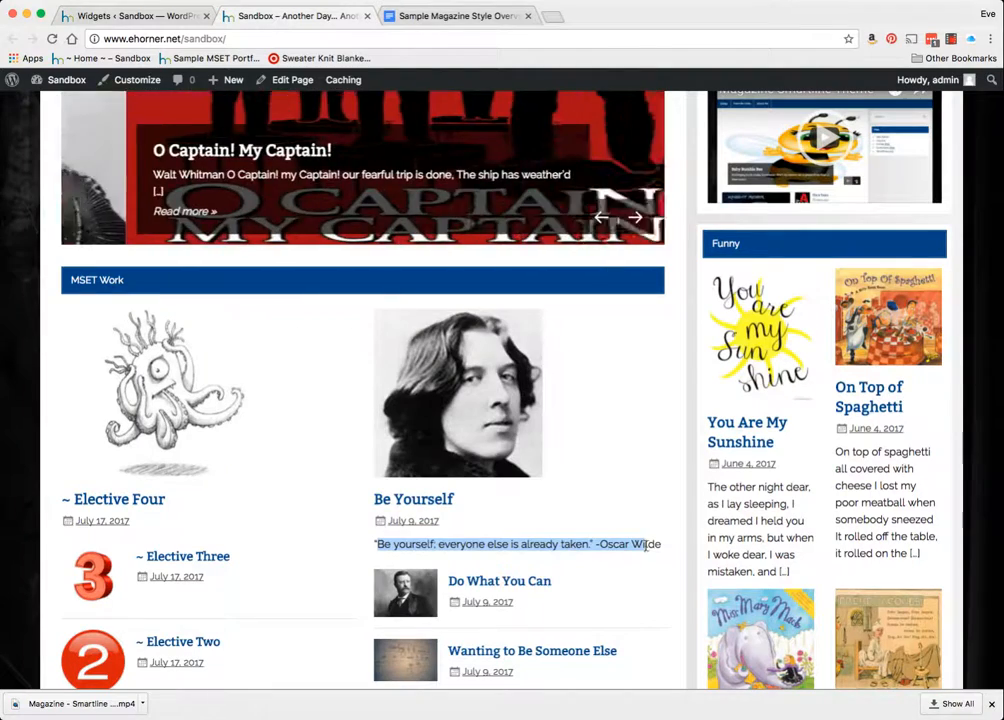
scroll(up, 3)
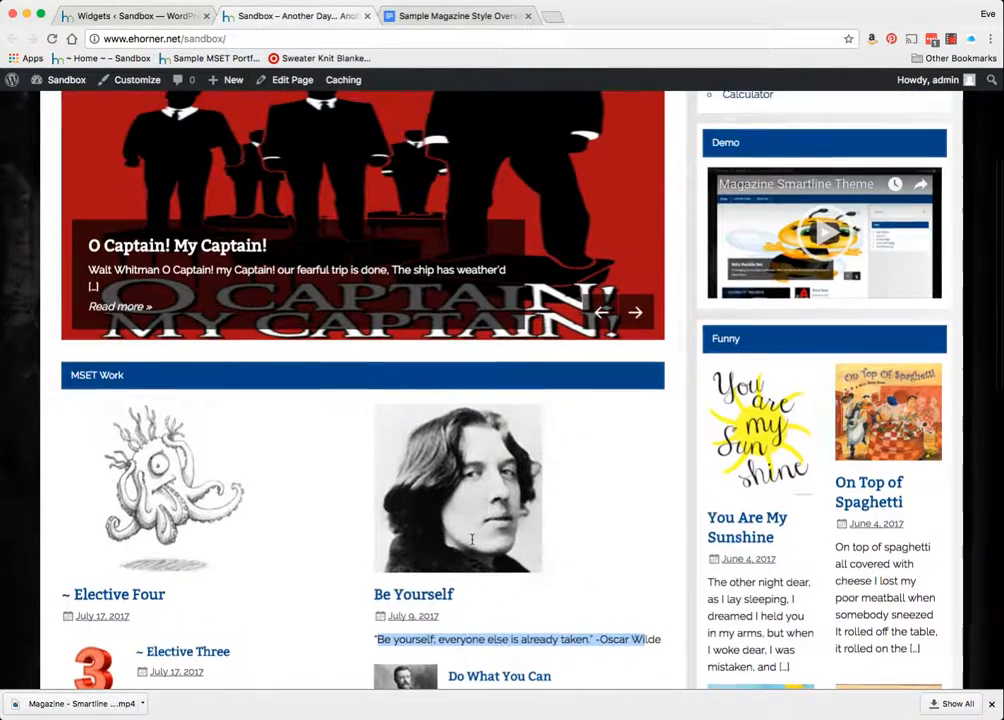
scroll(up, 3)
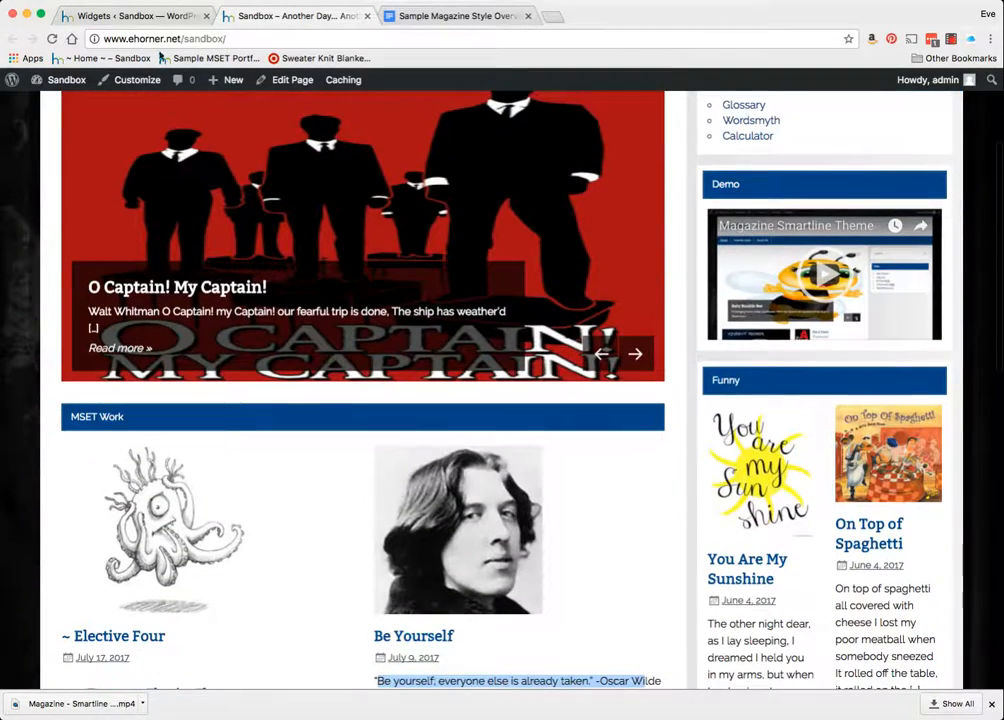
click(28, 358)
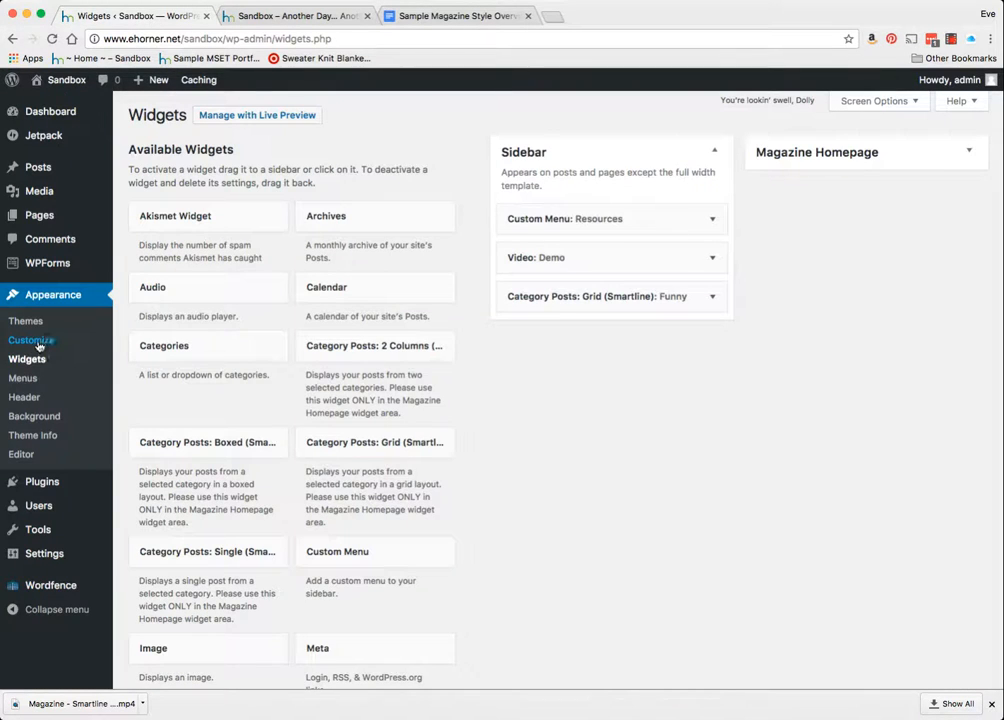
click(32, 340)
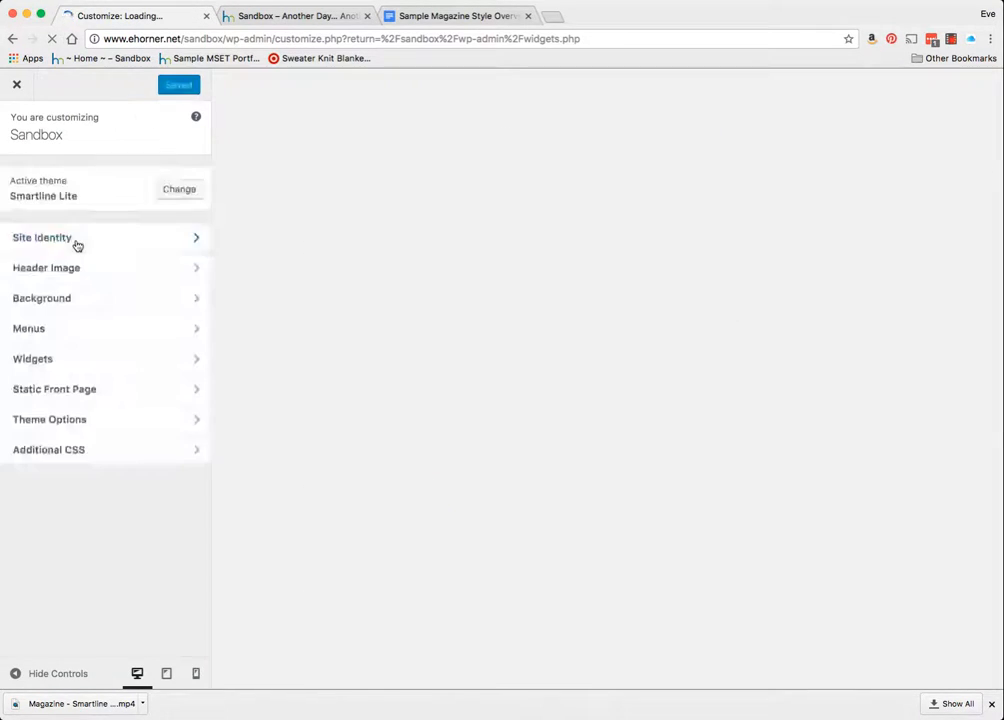
click(48, 420)
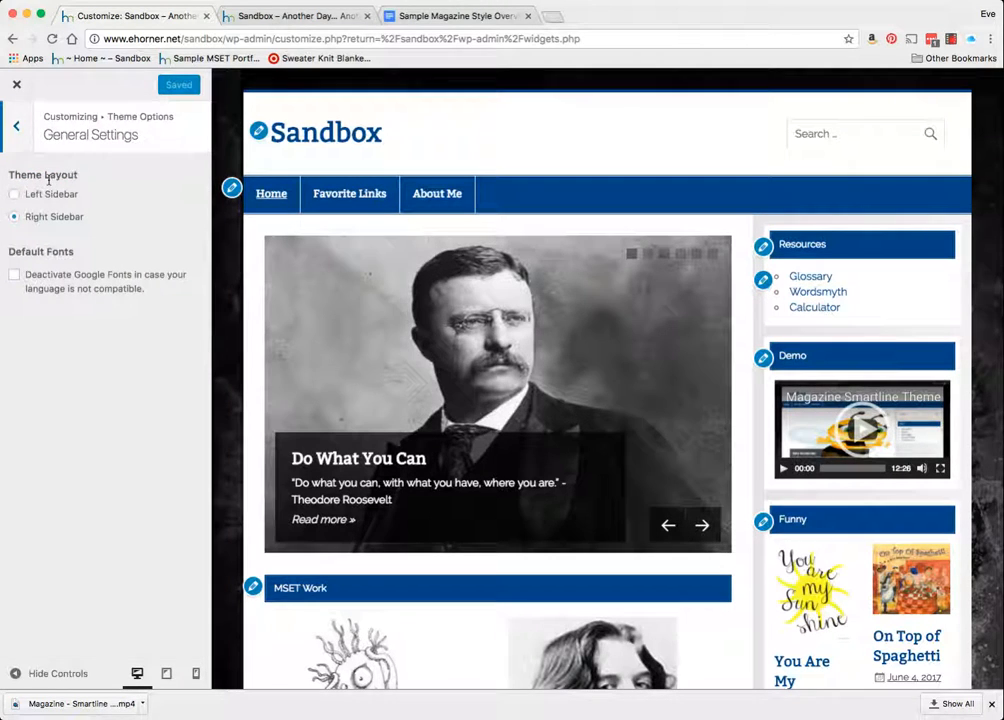
click(16, 124)
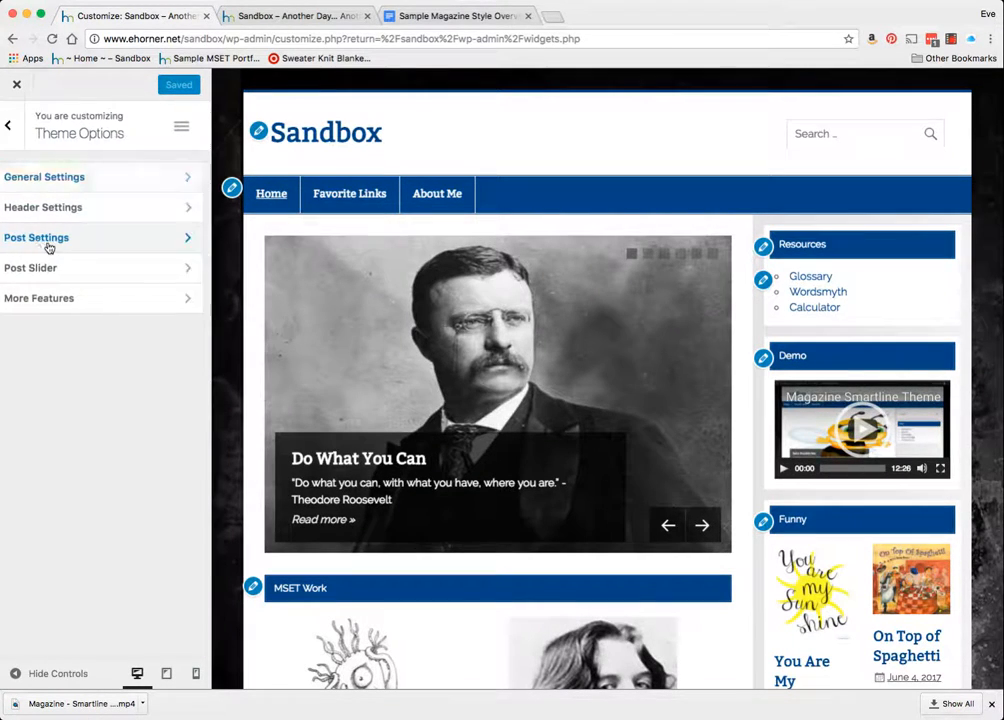
- Review the Post Settings (excerpt length 20) and return to the admin Widgets screen
click(36, 236)
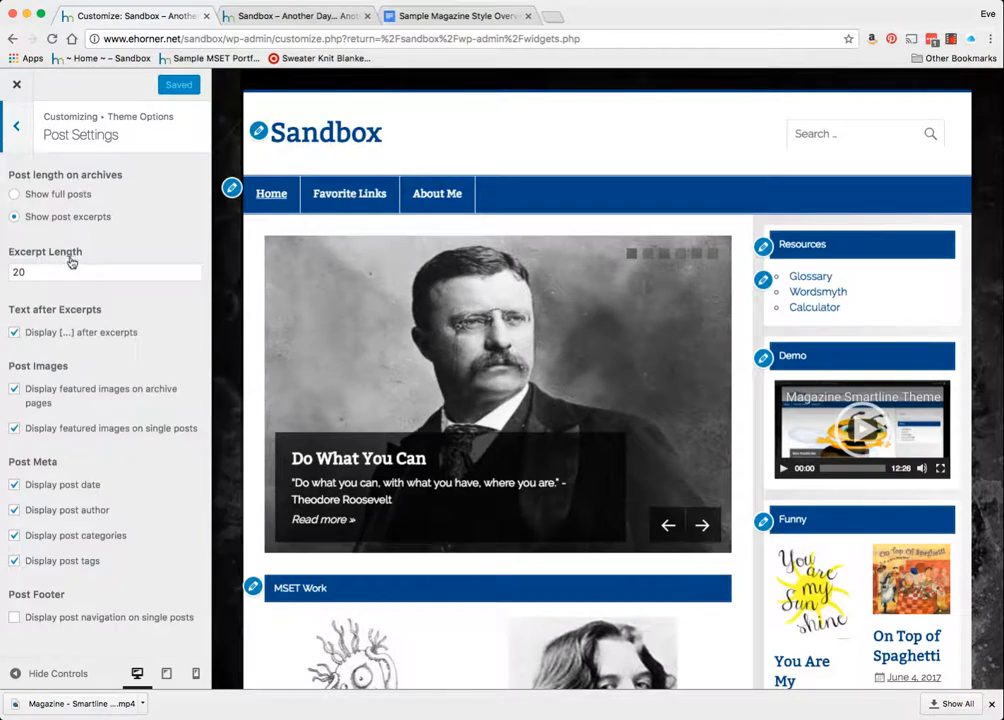
scroll(down, 3)
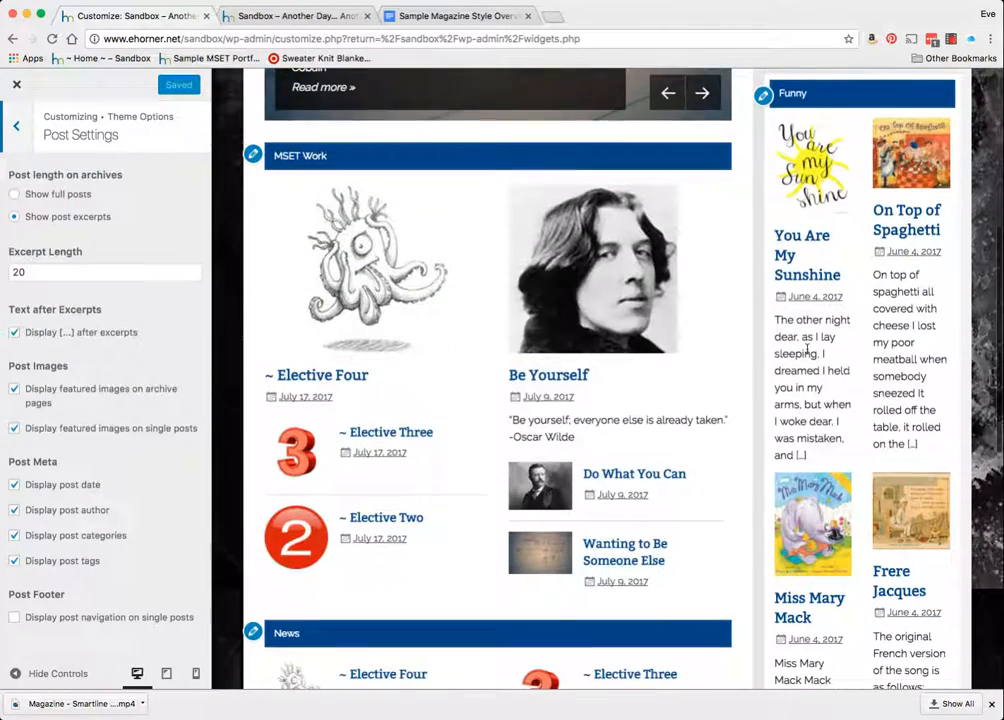
scroll(down, 3)
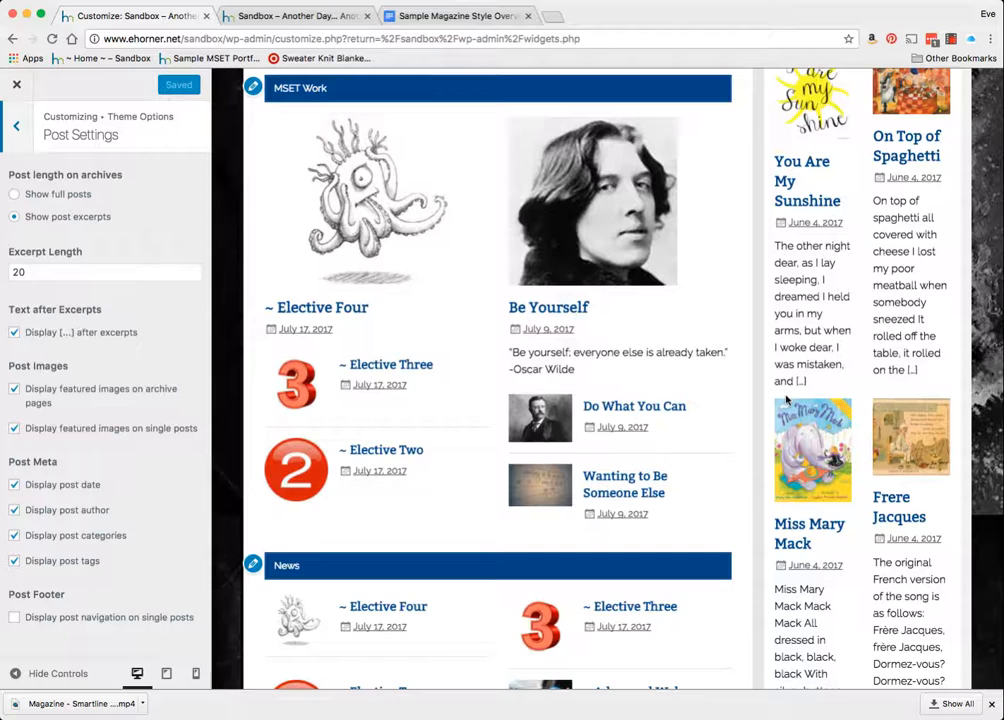
scroll(down, 3)
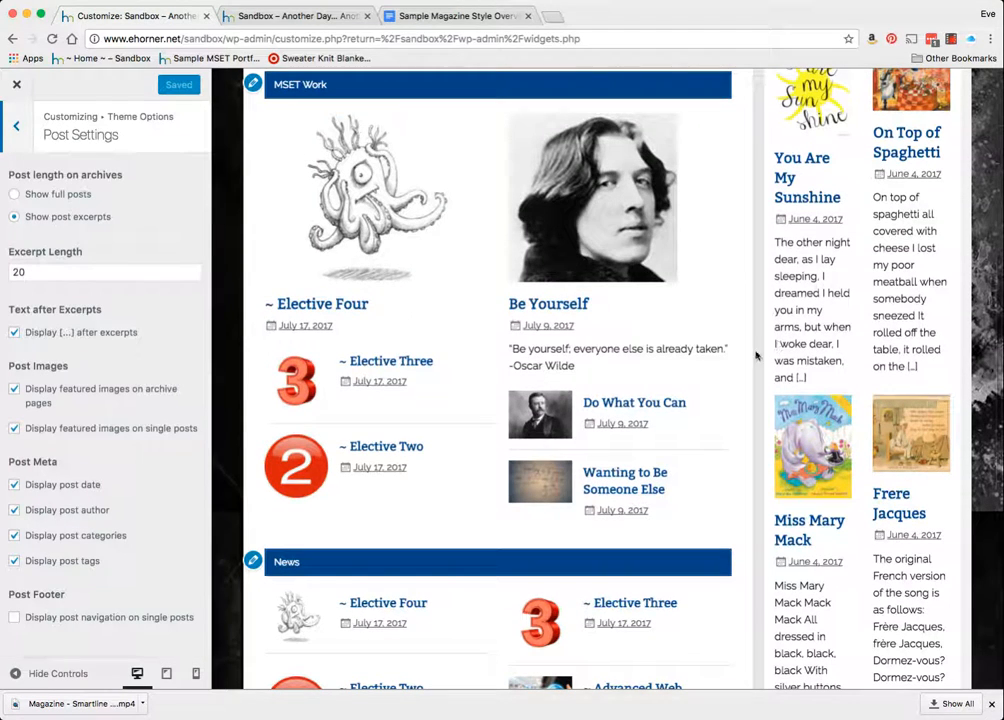
click(16, 128)
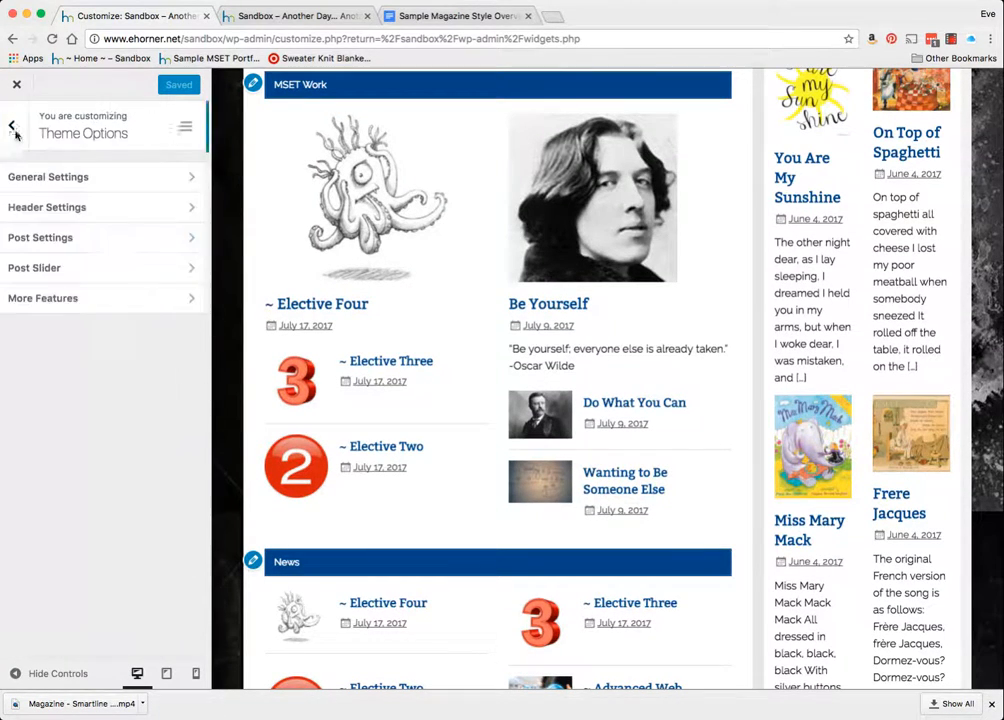
click(16, 84)
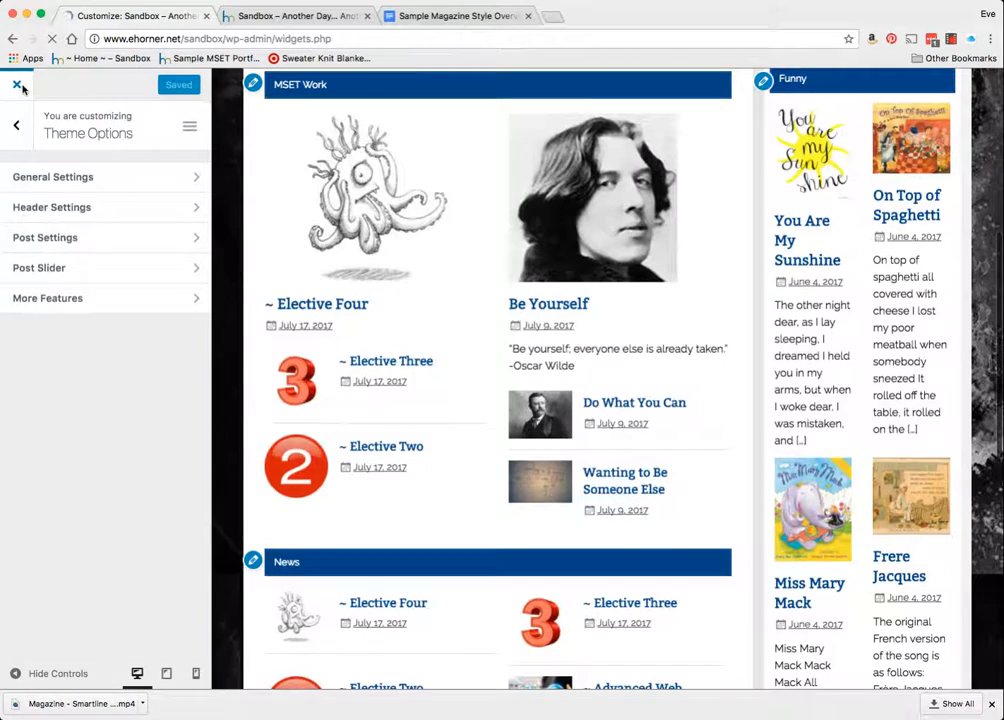
click(16, 84)
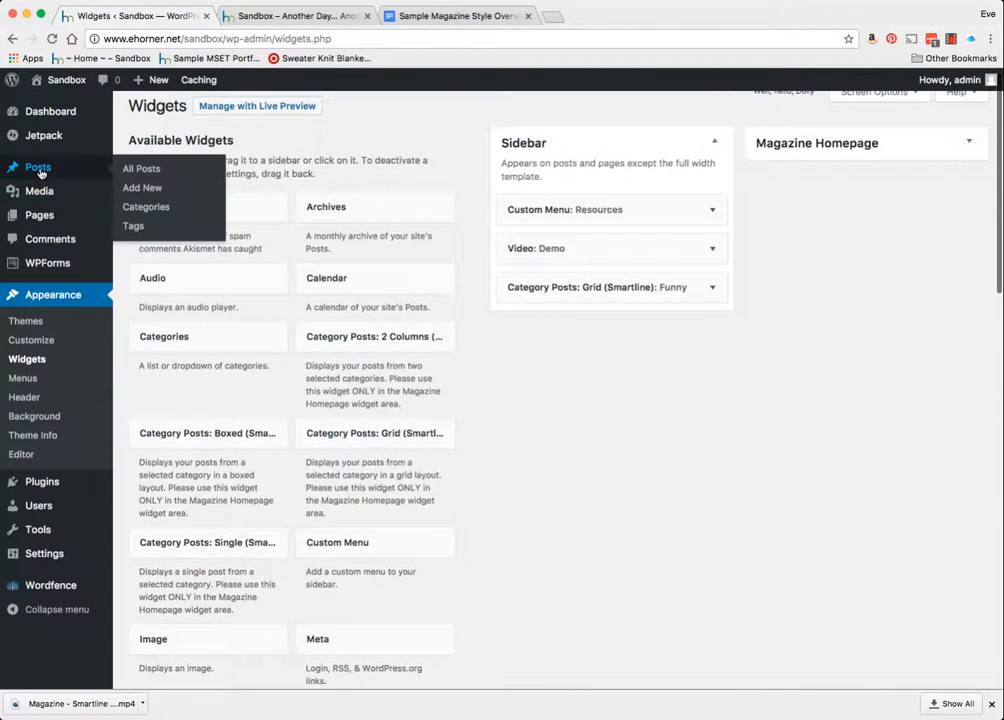
- Insert a More tag at the start of the You Are My Sunshine post in the Text editor
click(140, 168)
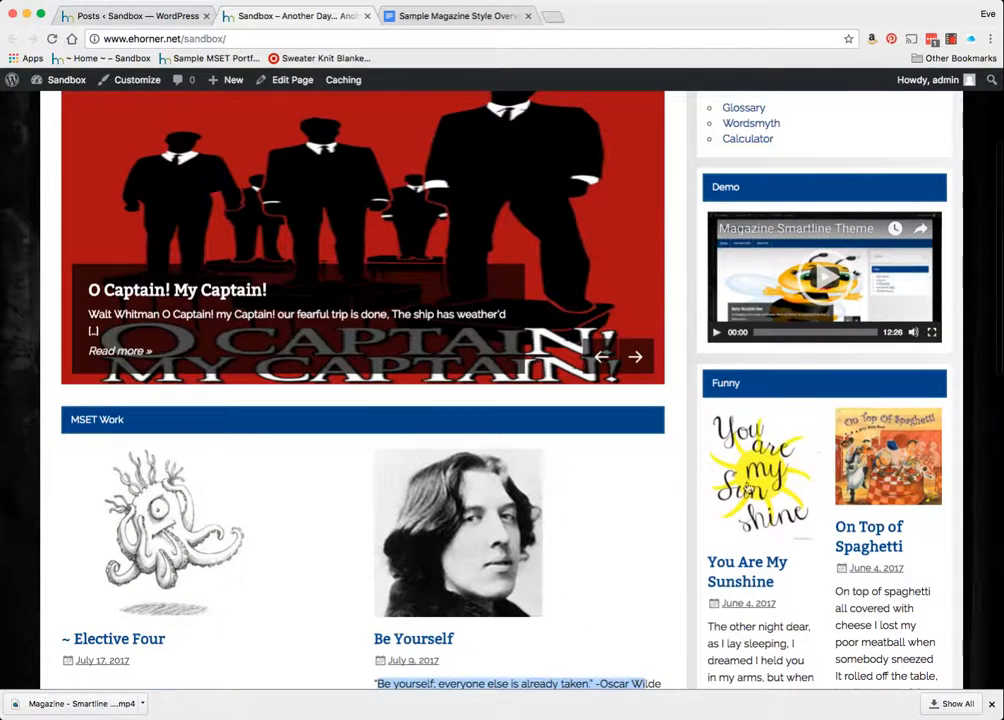
scroll(down, 3)
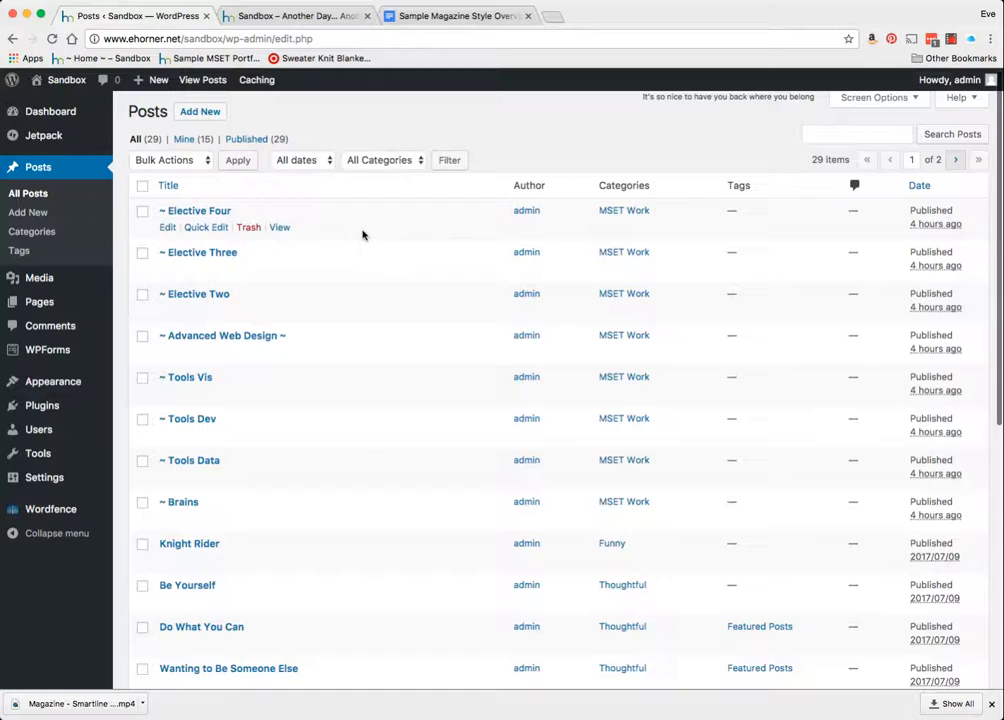
scroll(down, 3)
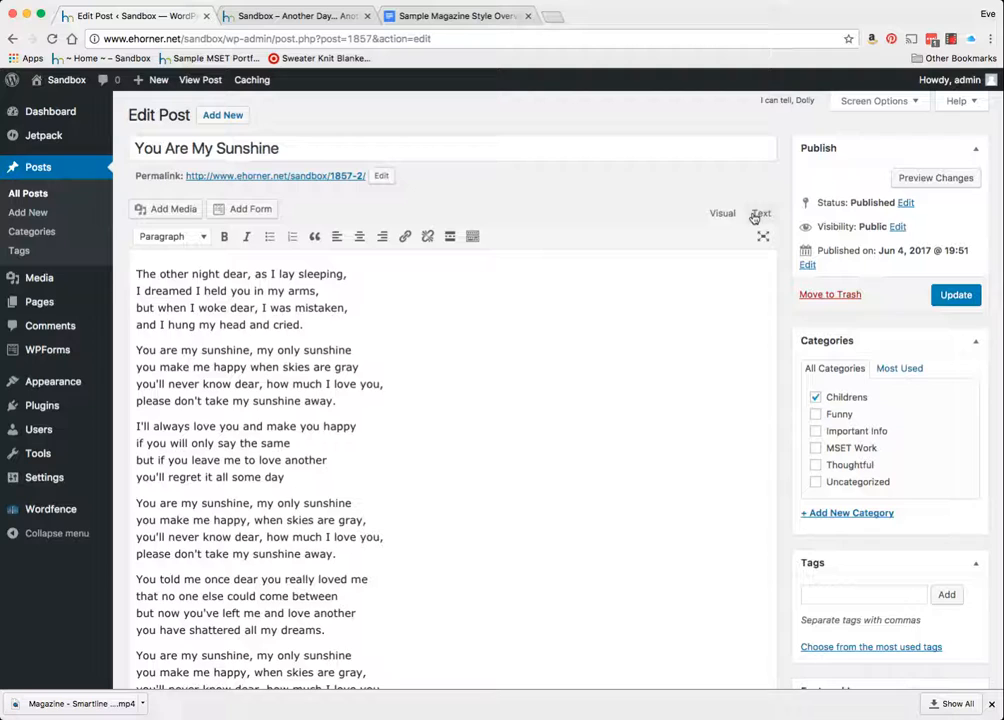
click(760, 212)
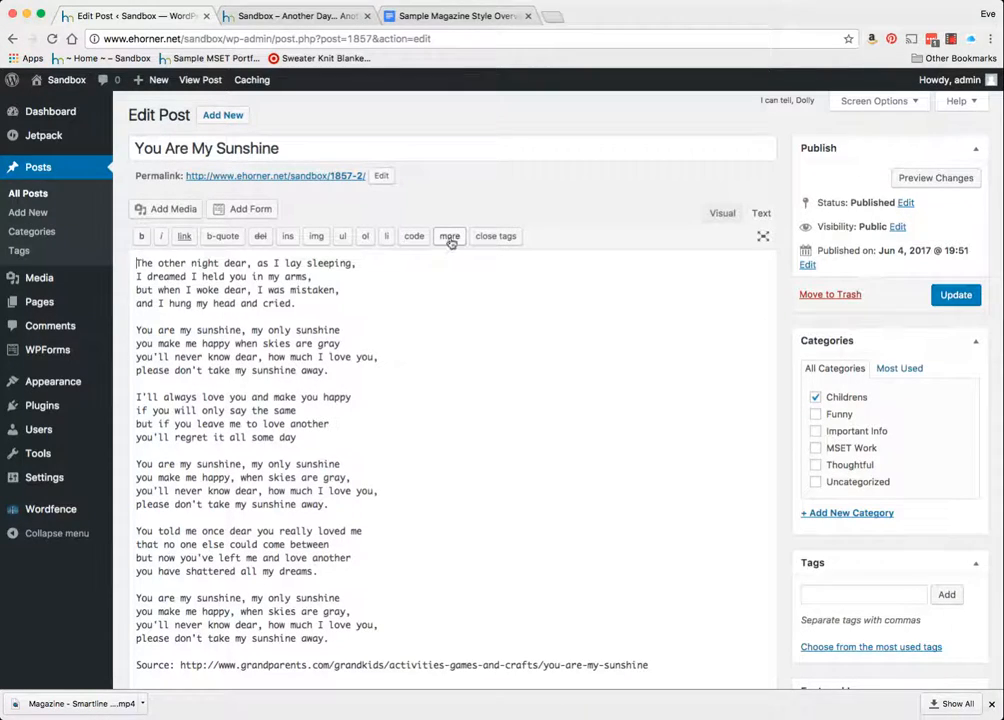
click(448, 236)
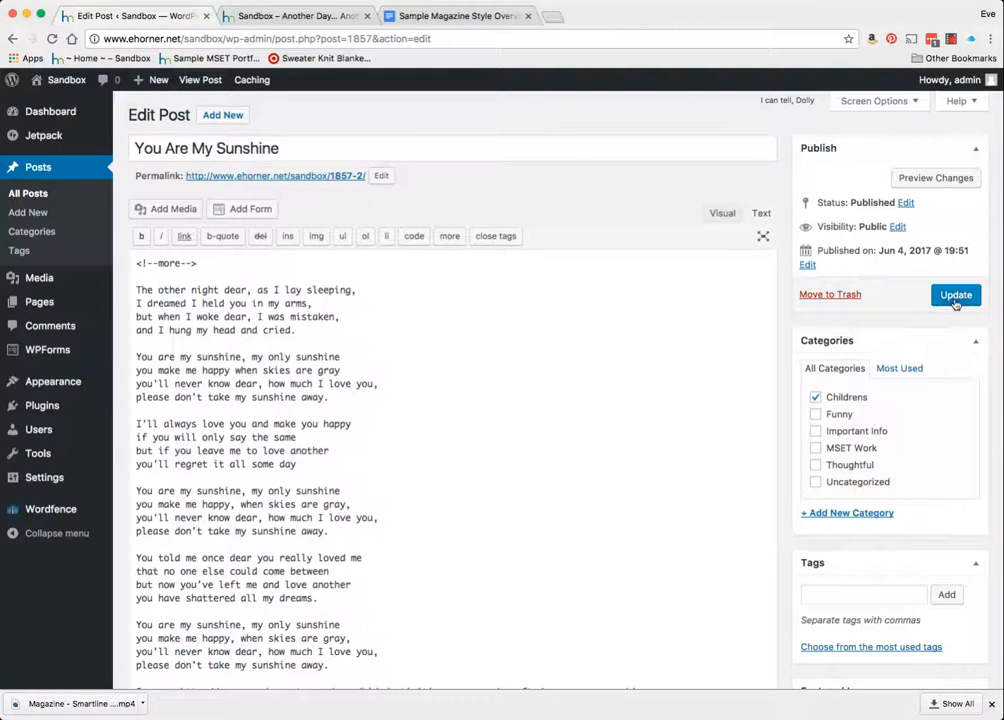
- Update the You Are My Sunshine post and return to the All Posts list
click(956, 294)
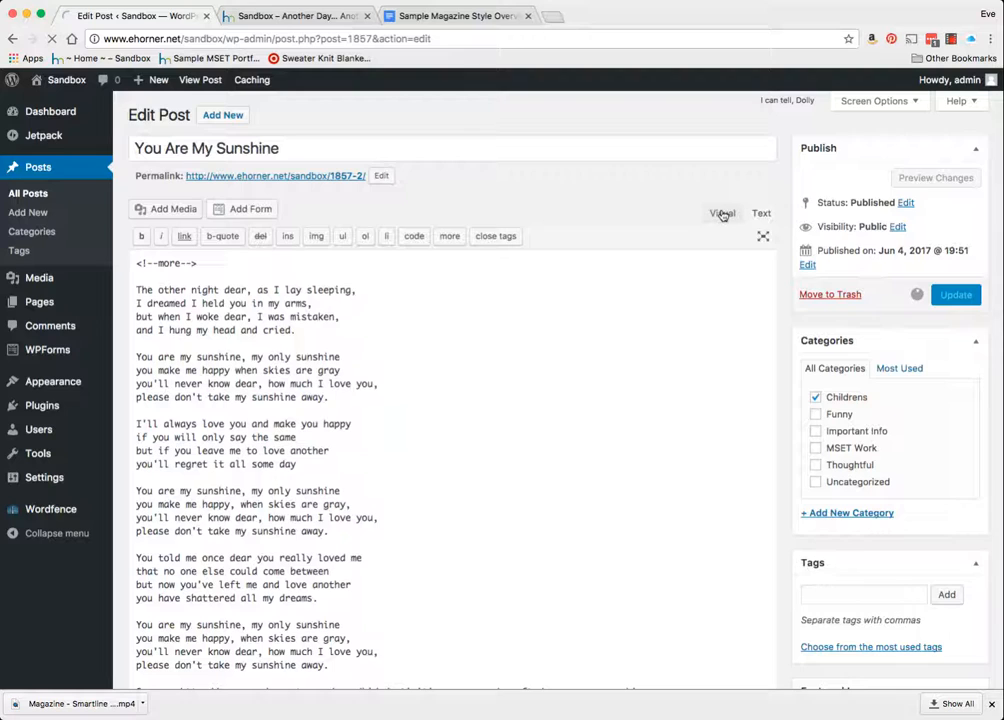
click(954, 294)
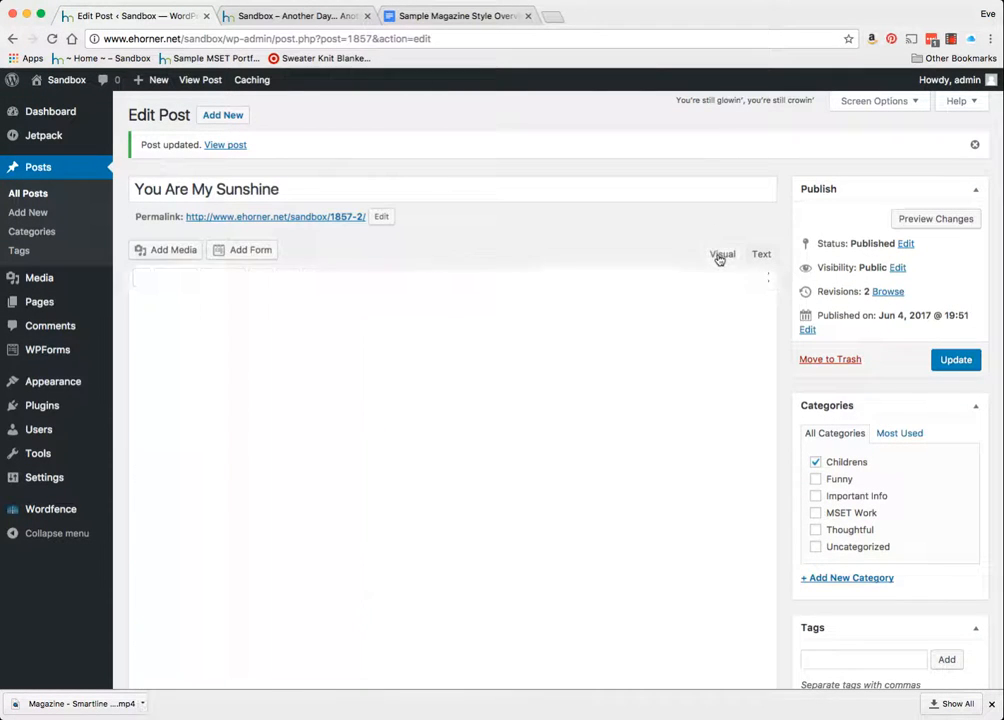
click(722, 252)
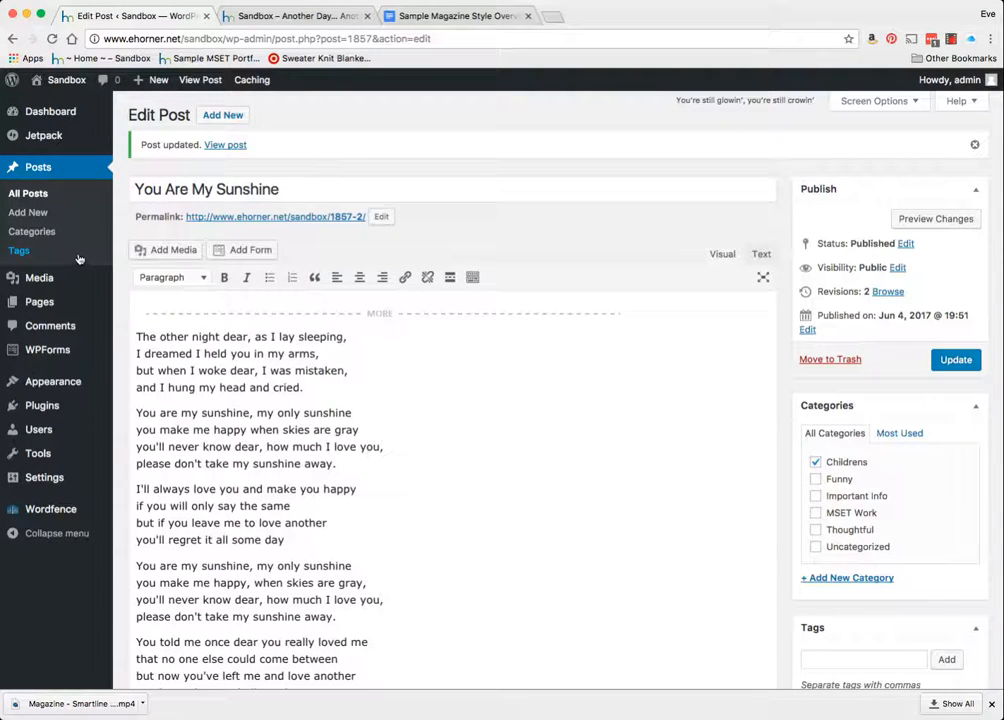
mouse_move(28, 212)
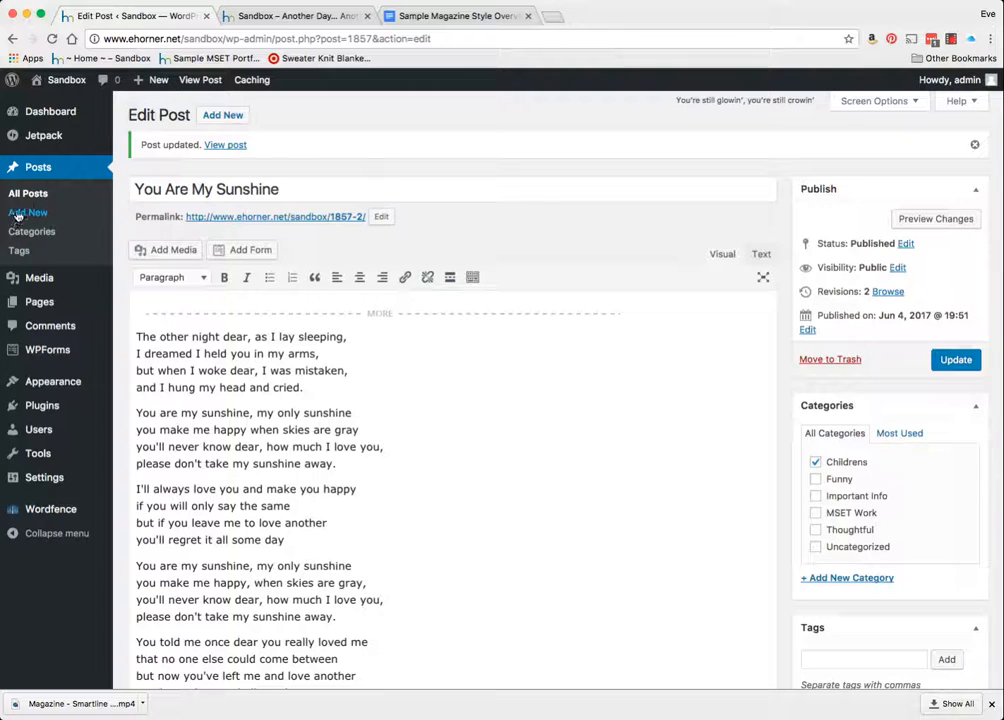
click(28, 192)
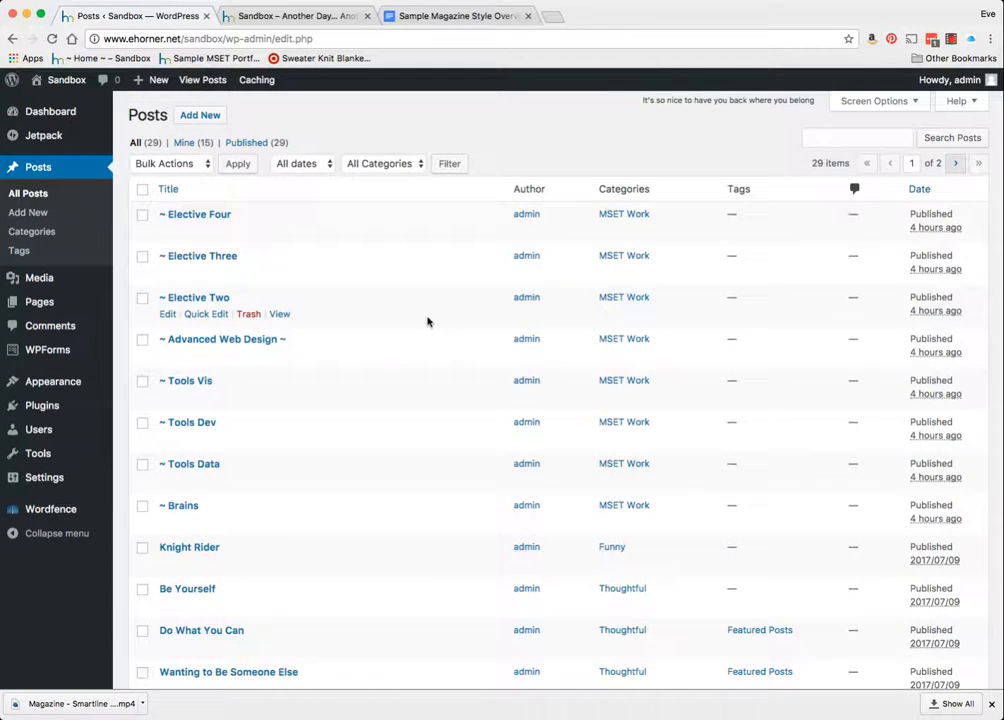
- Insert a More tag at the start of On Top of Spaghetti and update the post
scroll(down, 3)
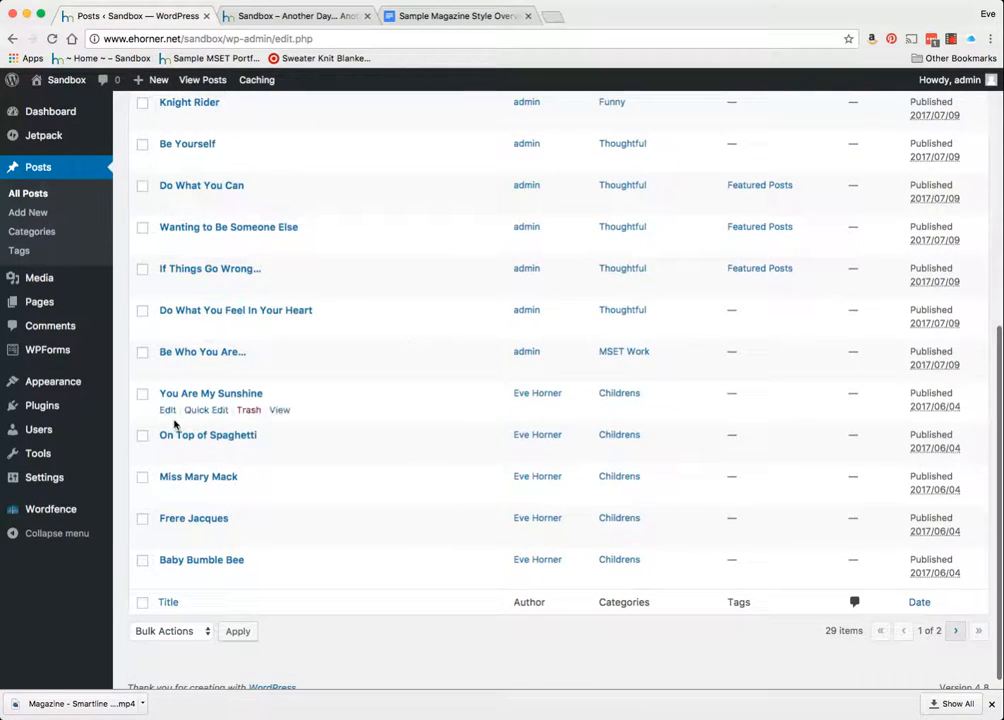
click(208, 434)
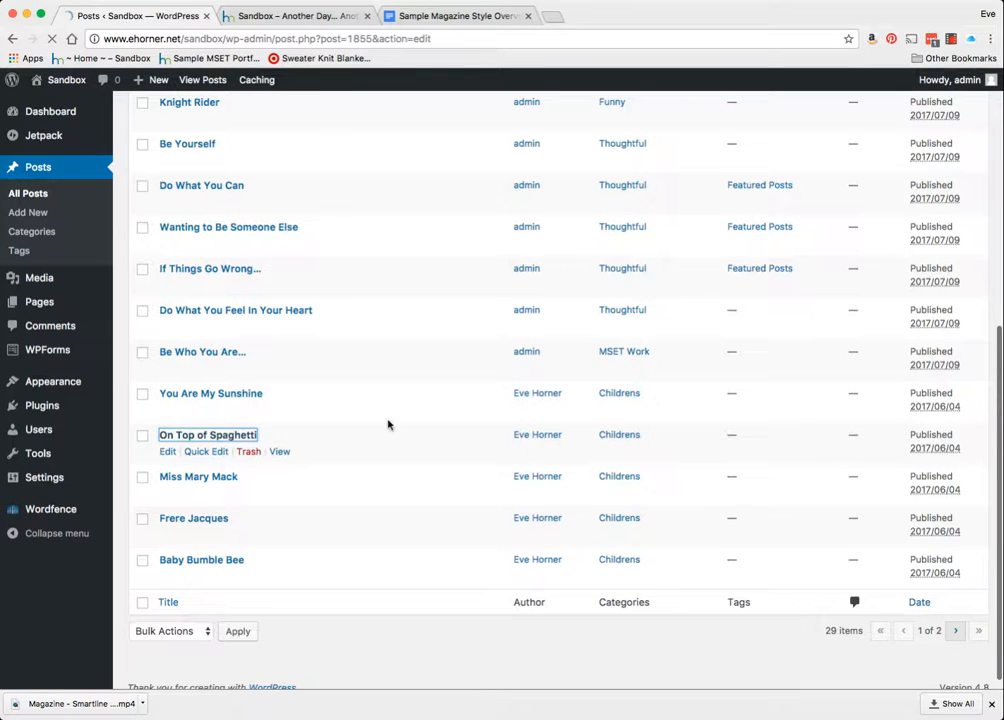
click(168, 452)
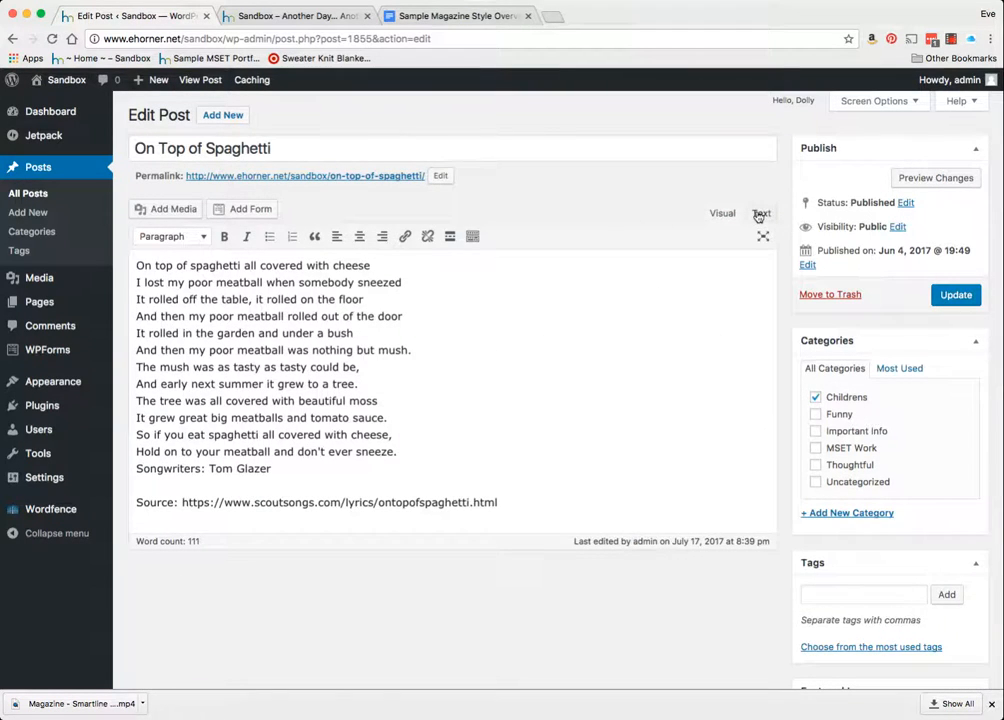
click(760, 212)
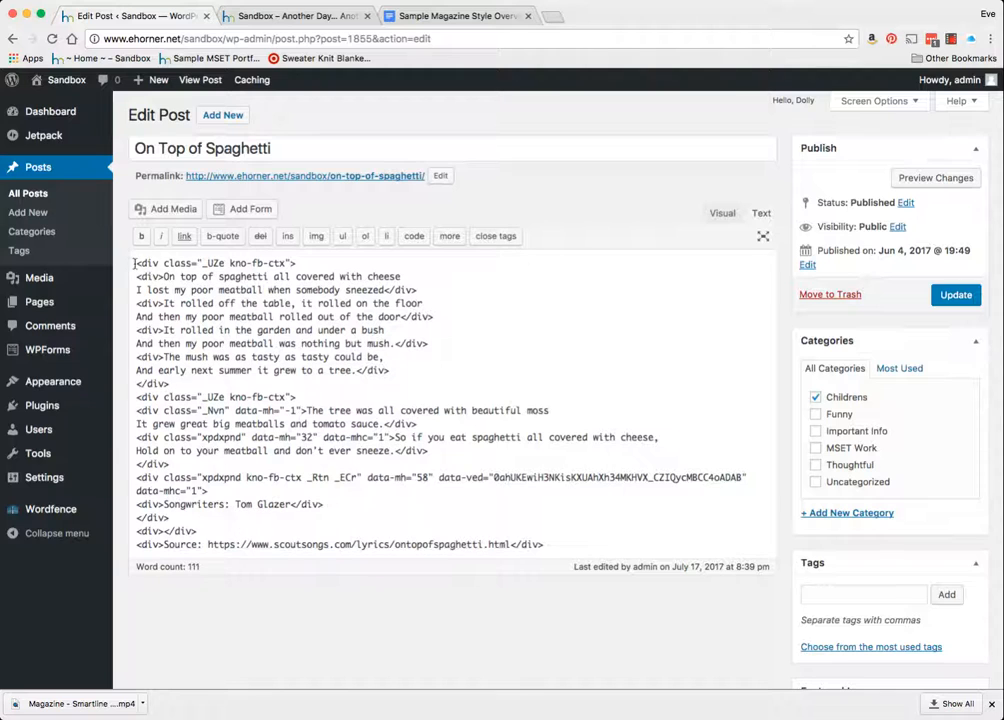
click(448, 236)
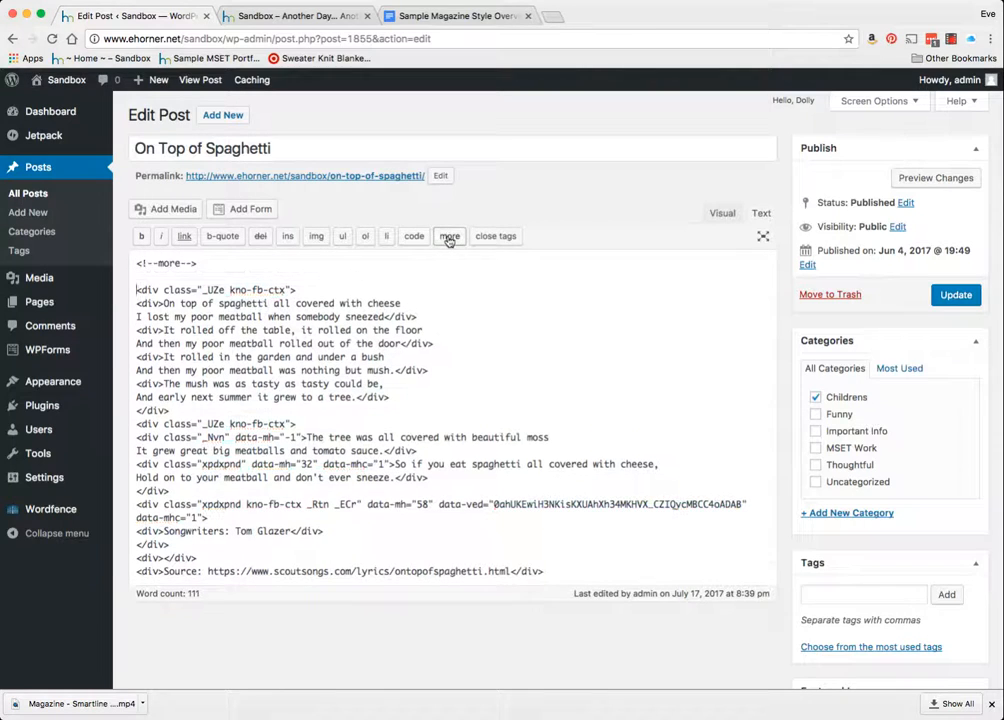
click(956, 294)
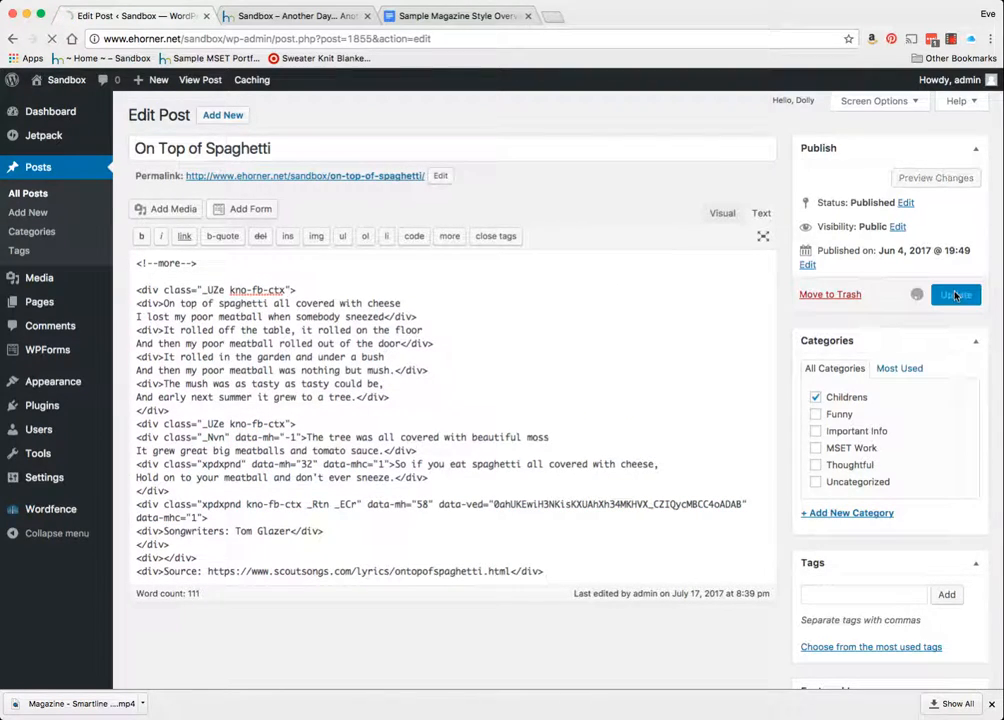
click(956, 296)
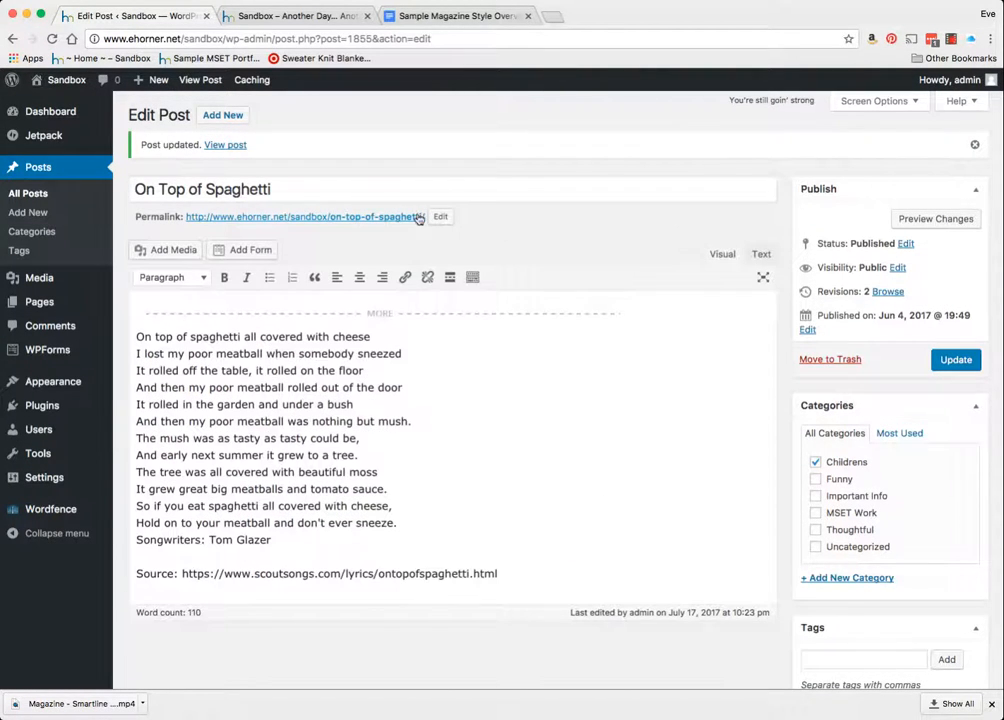
- View the live Sandbox site's Funny sidebar showing both posts as title and image only
click(224, 144)
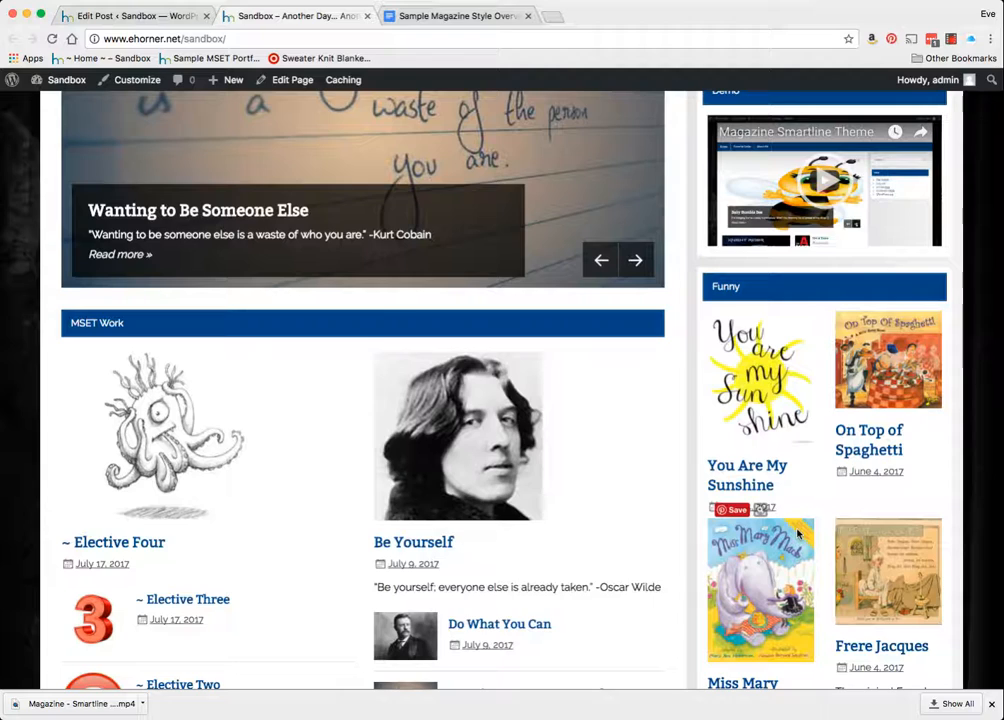
scroll(down, 3)
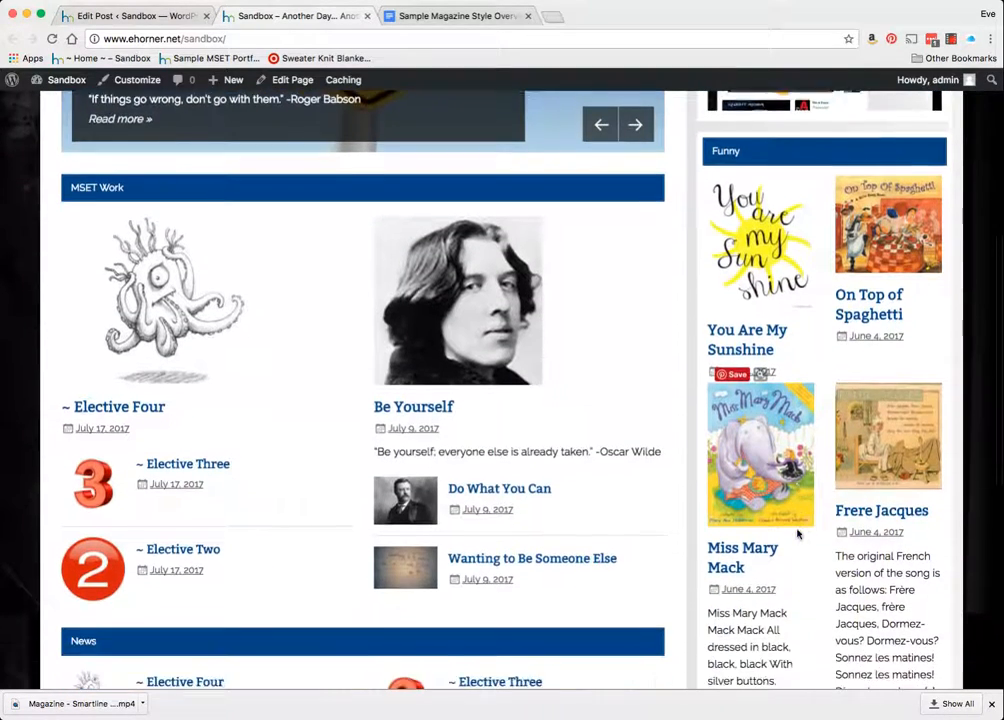